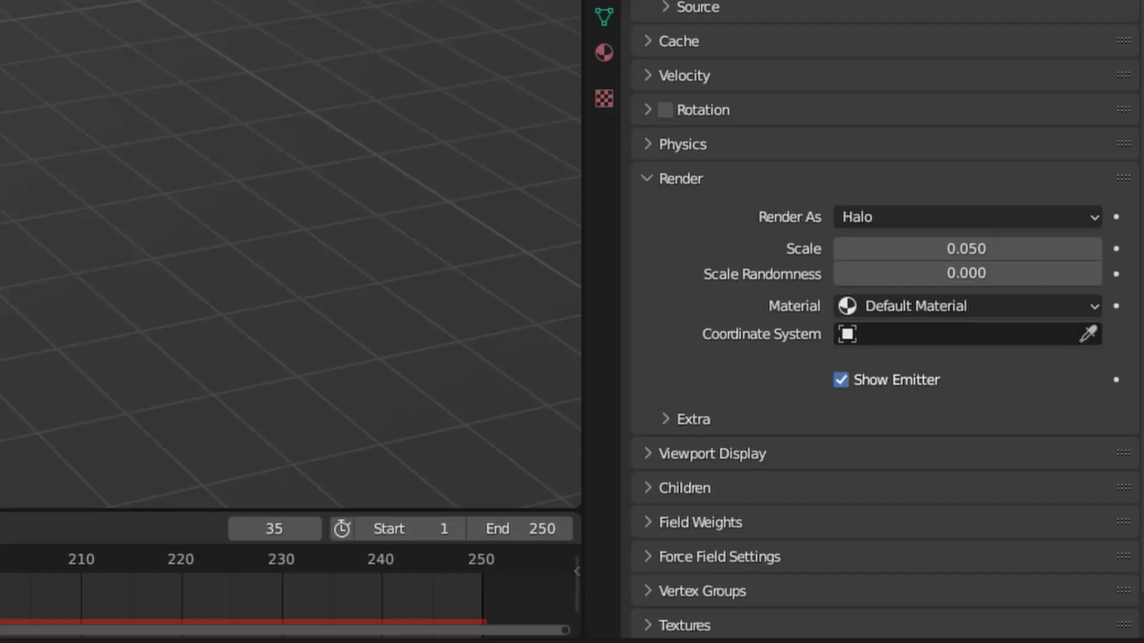
Render the plane's particles as Object using snowflake as the instance object
left_click(967, 217)
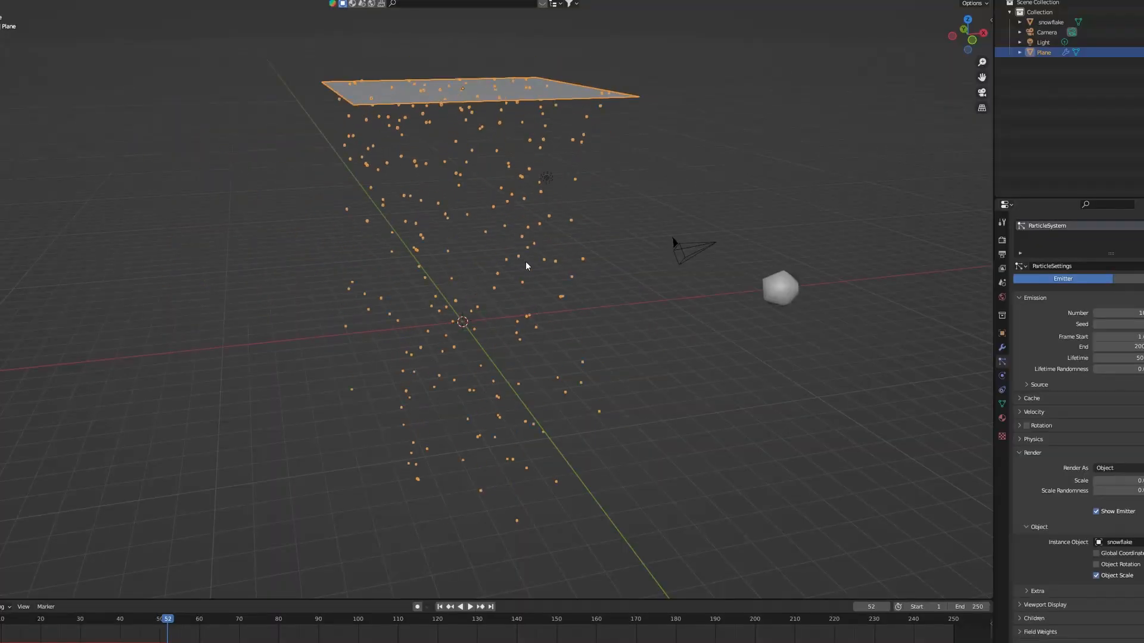
left_click(471, 624)
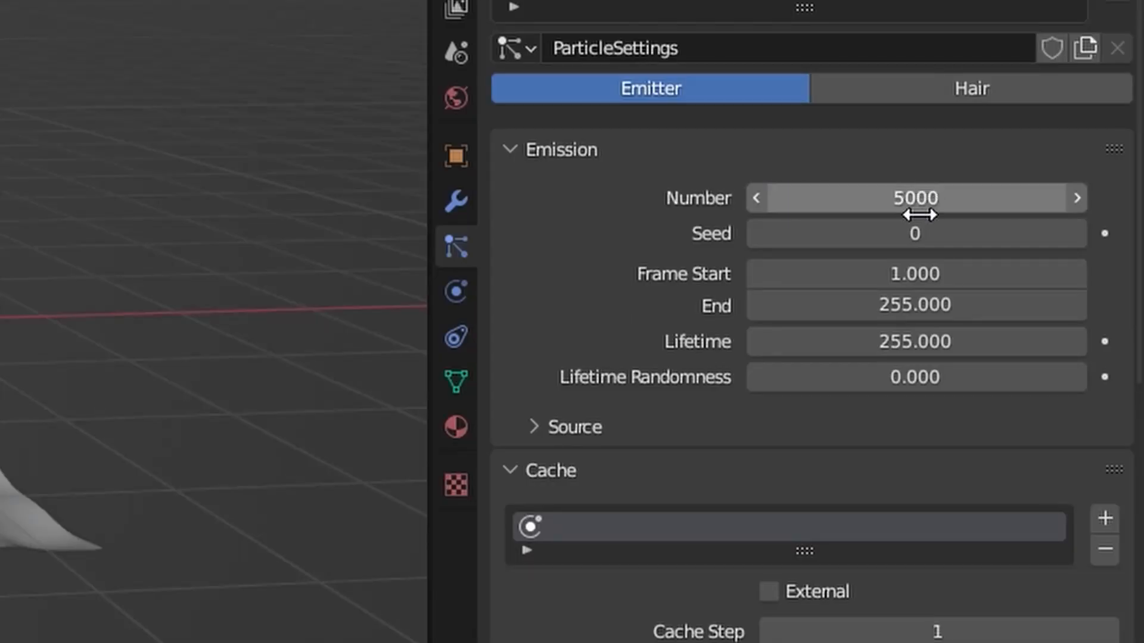
Scroll the particle settings to reach Emission, Physics and Render values
scroll("down", 3)
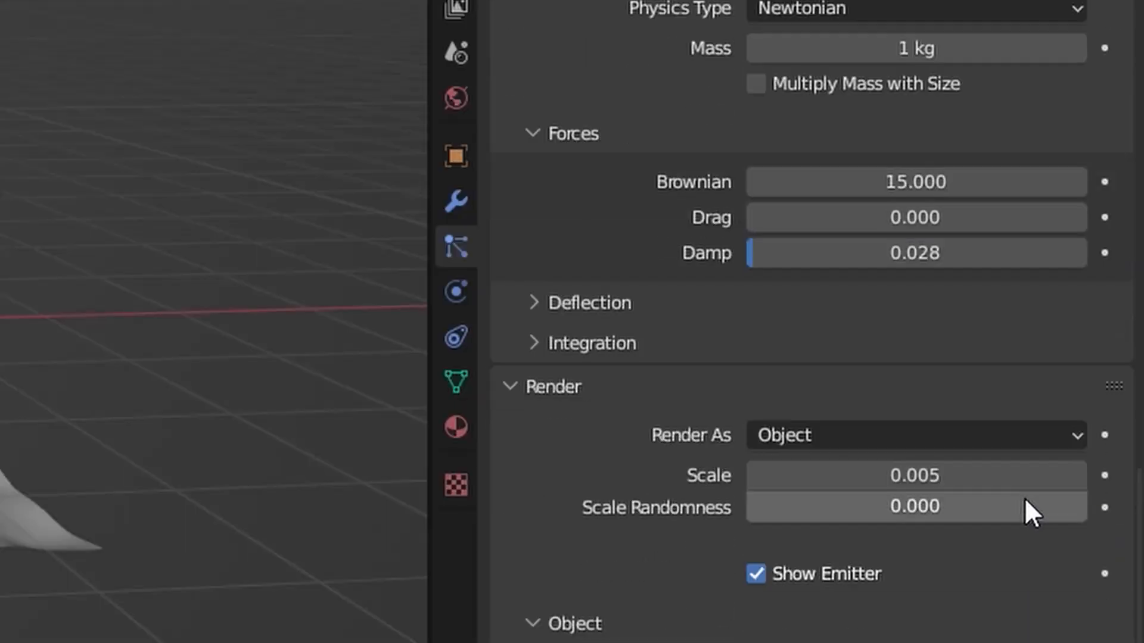
mouse_move(985, 355)
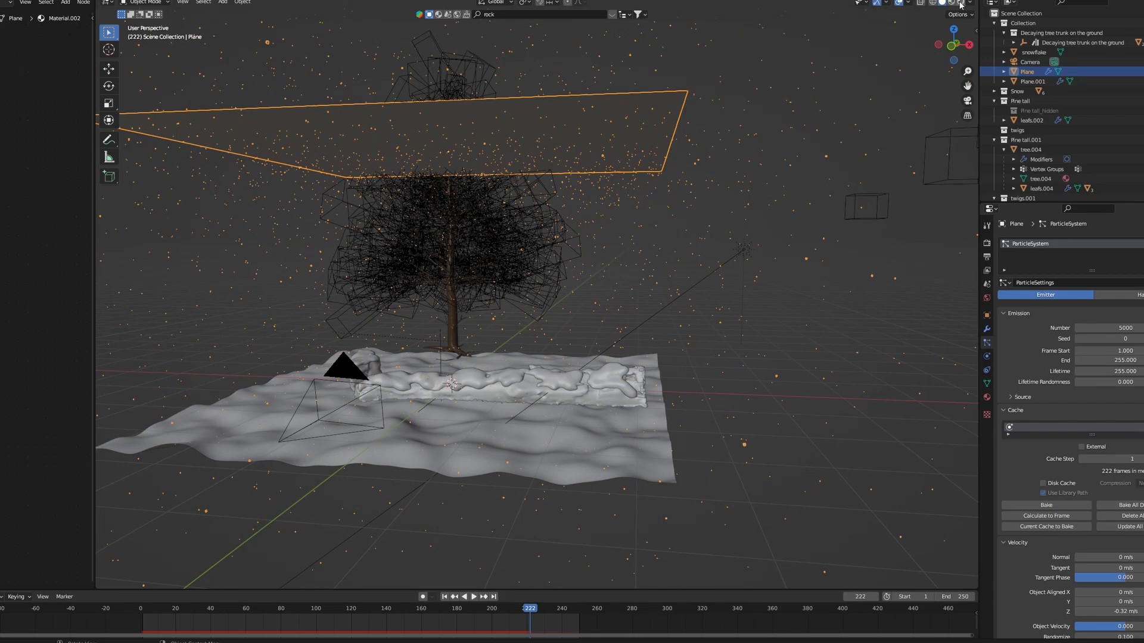
Switch the viewport to rendered shading to preview falling snowflakes over the scene
left_click(907, 2)
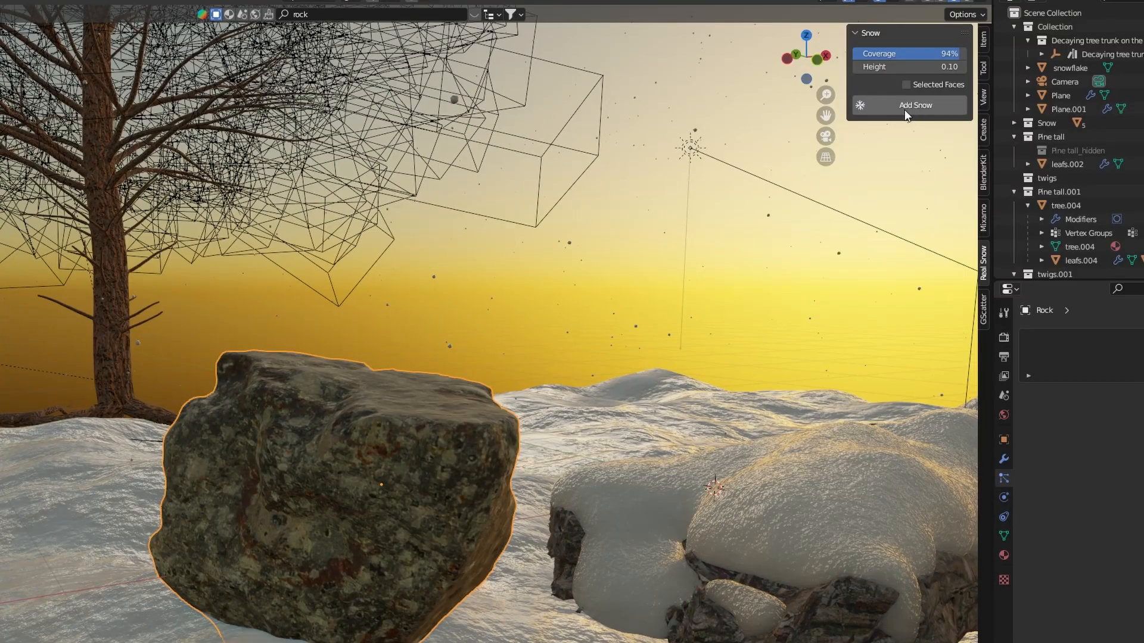
Add a 94% coverage snow layer to the foreground rock with Real Snow
left_click(915, 105)
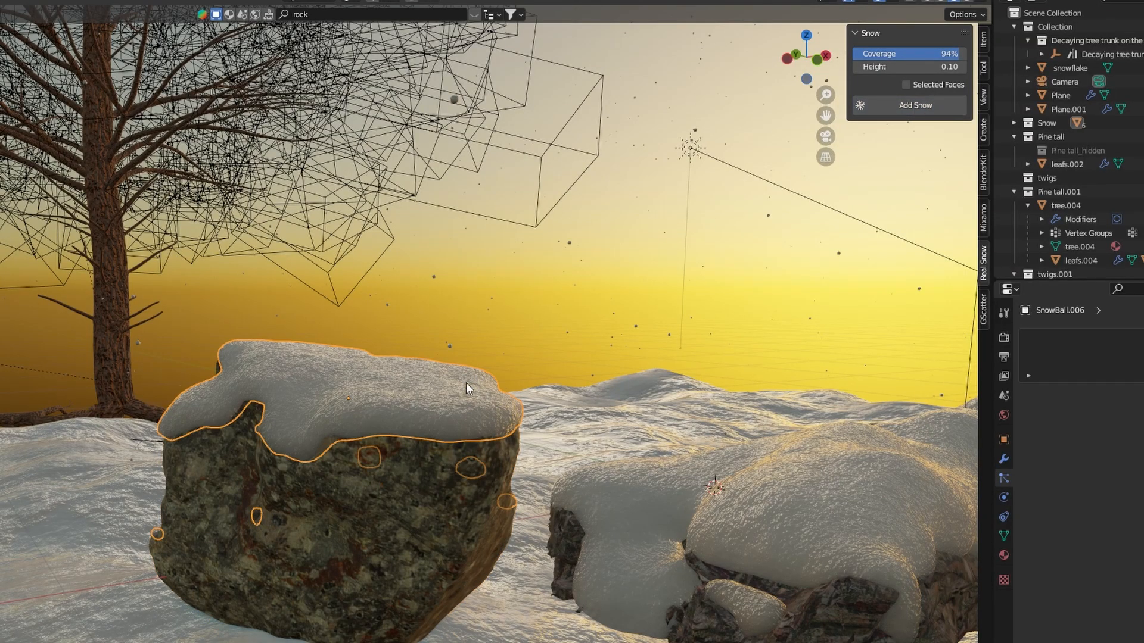